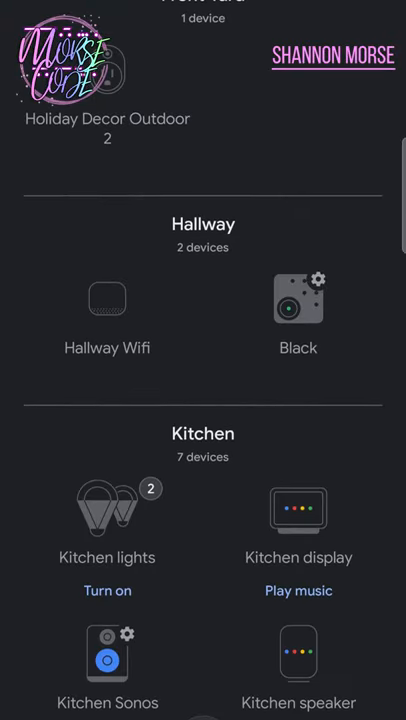
Step: Scroll the home screen and begin creating a new speaker group
scroll(down, 3)
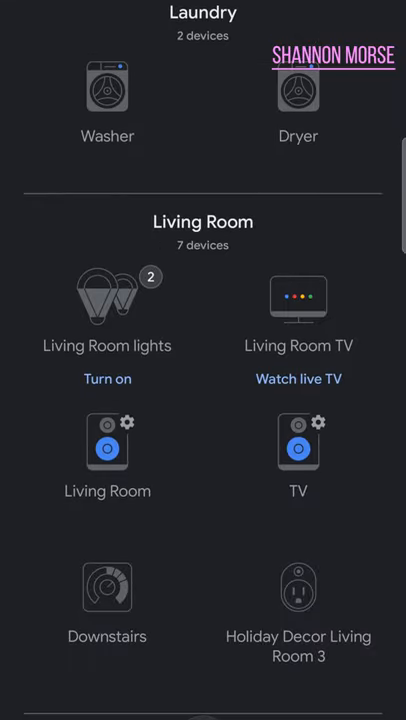
scroll(down, 3)
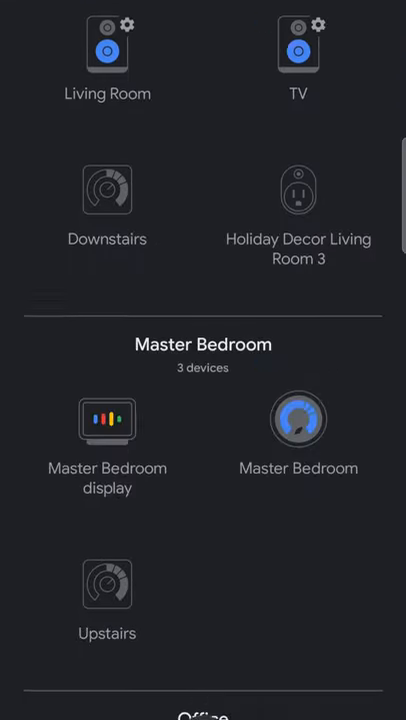
scroll(down, 3)
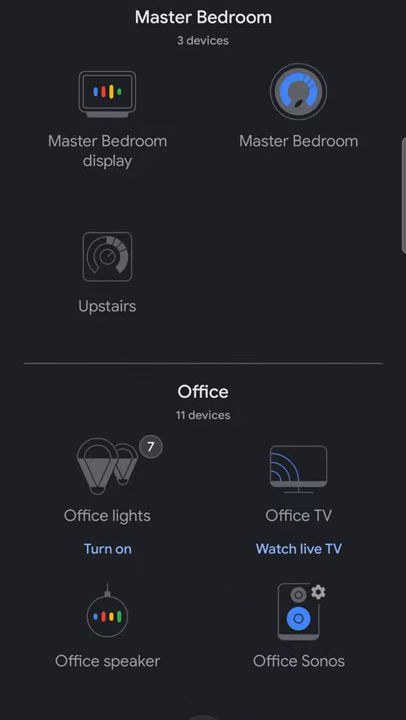
scroll(down, 3)
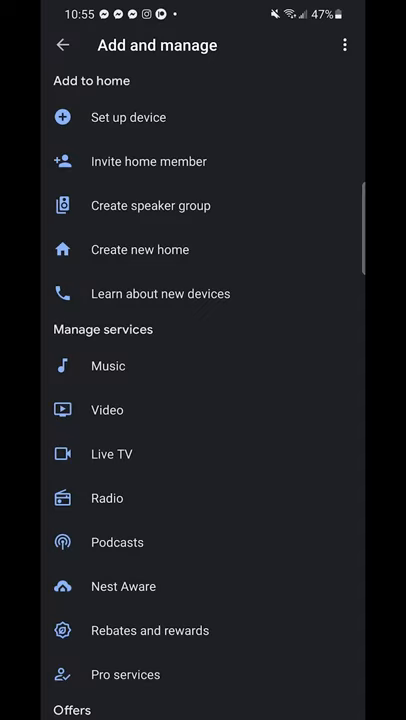
click(150, 205)
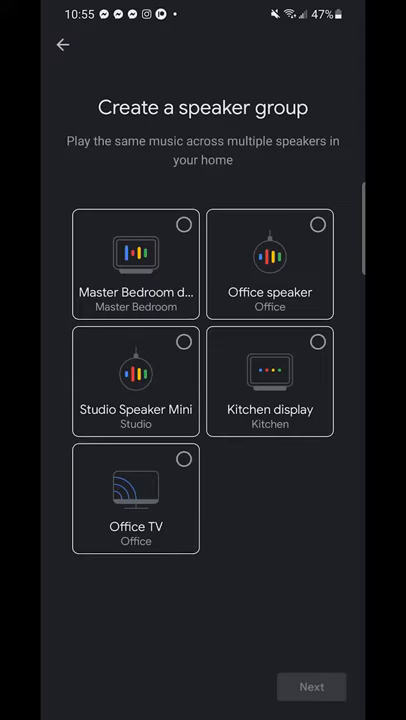
Step: Add Kitchen display to the group and finish creating the House Party group
click(269, 381)
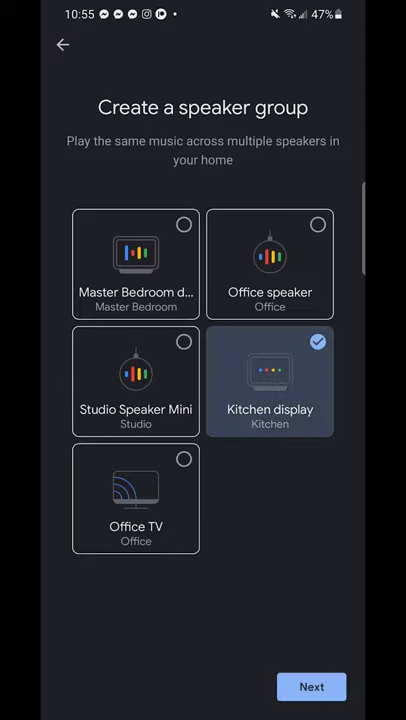
click(311, 687)
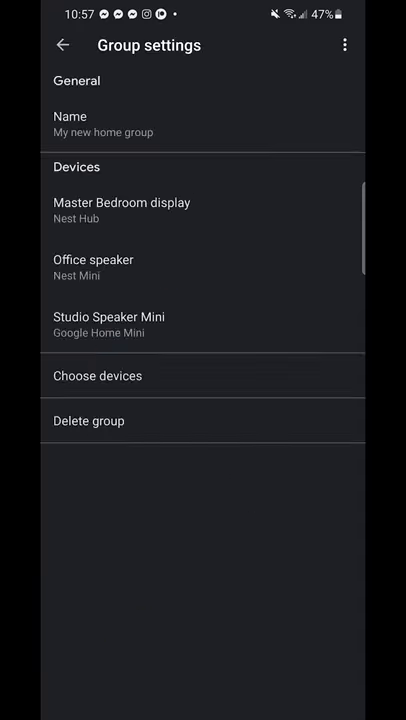
click(62, 45)
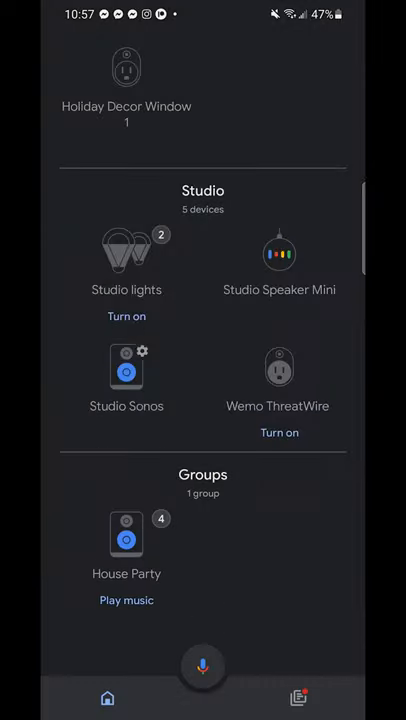
Step: In House Party, lower the Office speaker volume and raise Studio Speaker Mini
click(126, 533)
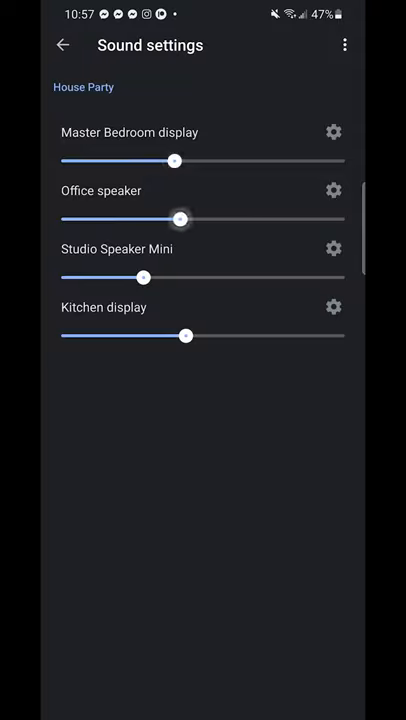
drag(181, 218, 172, 218)
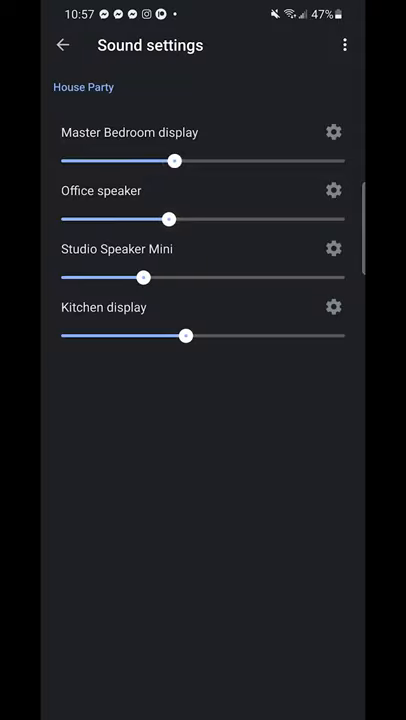
drag(144, 277, 160, 277)
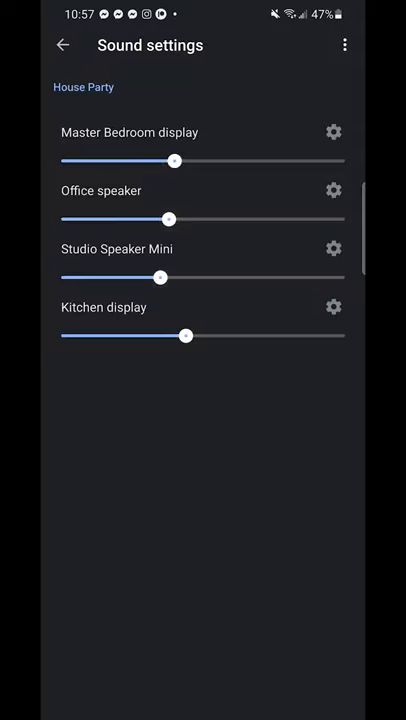